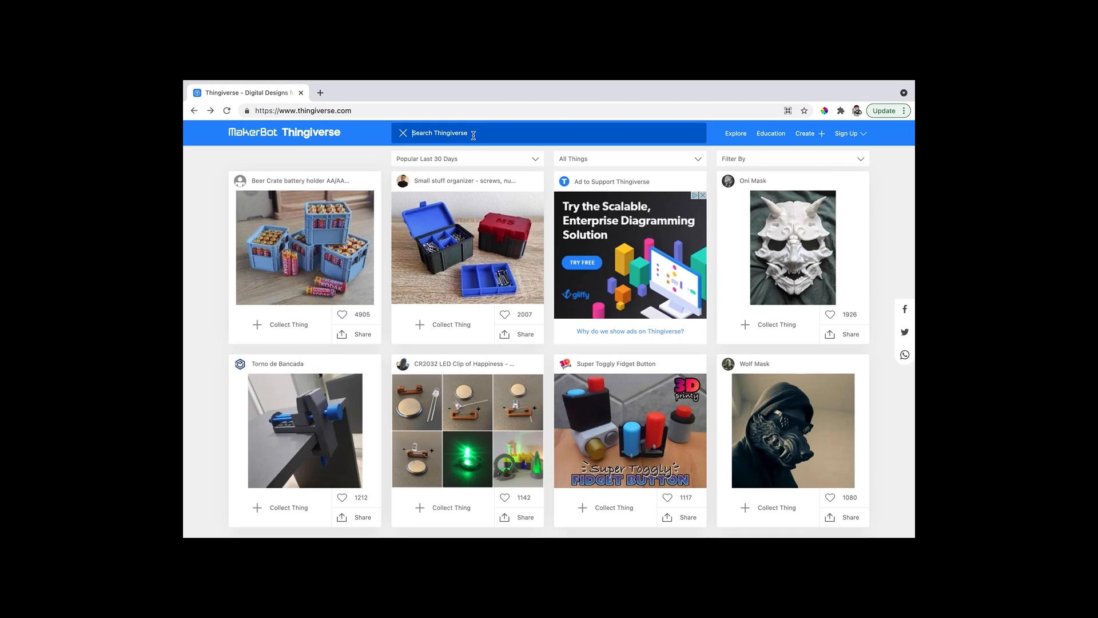
Search Thingiverse for 'shark' and open the Articulated Shark result
type("shark")
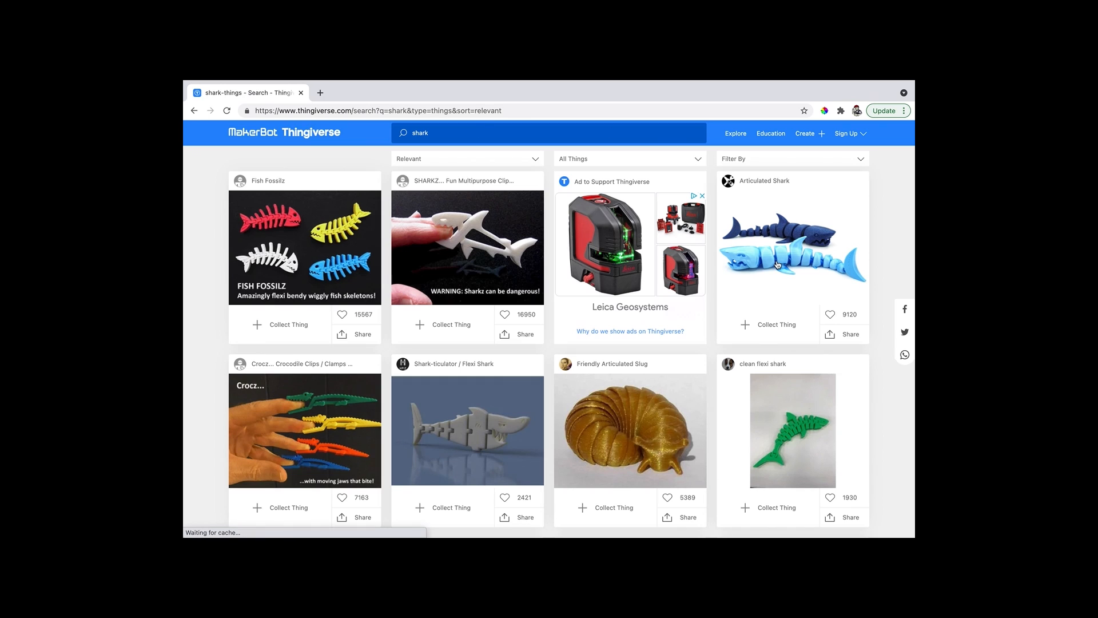
left_click(792, 244)
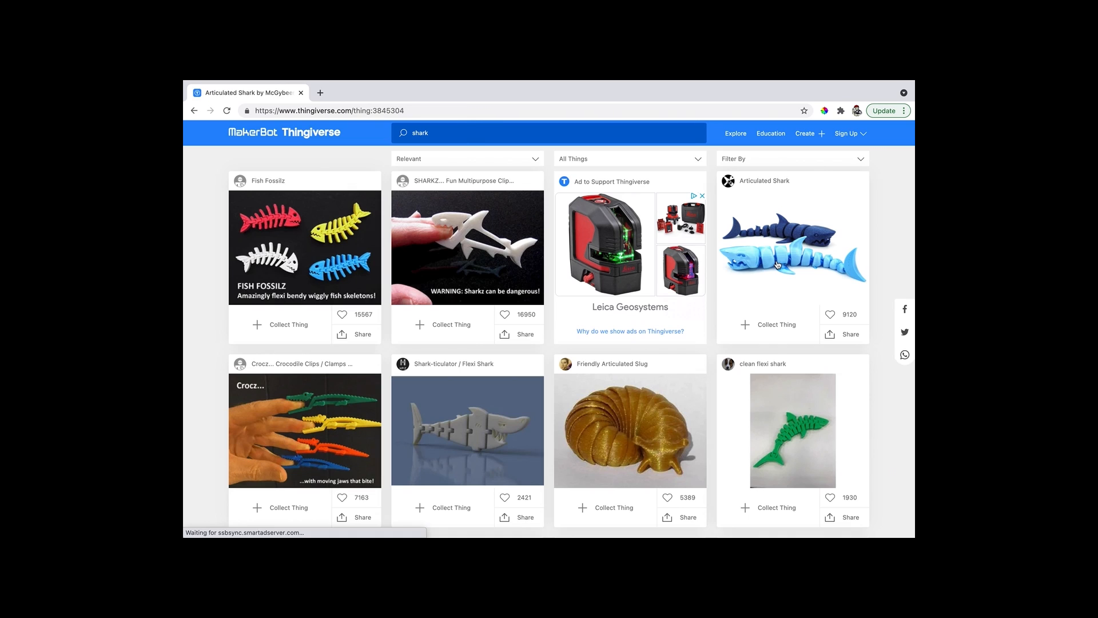
Download all of the Articulated Shark's files from its design page
left_click(792, 249)
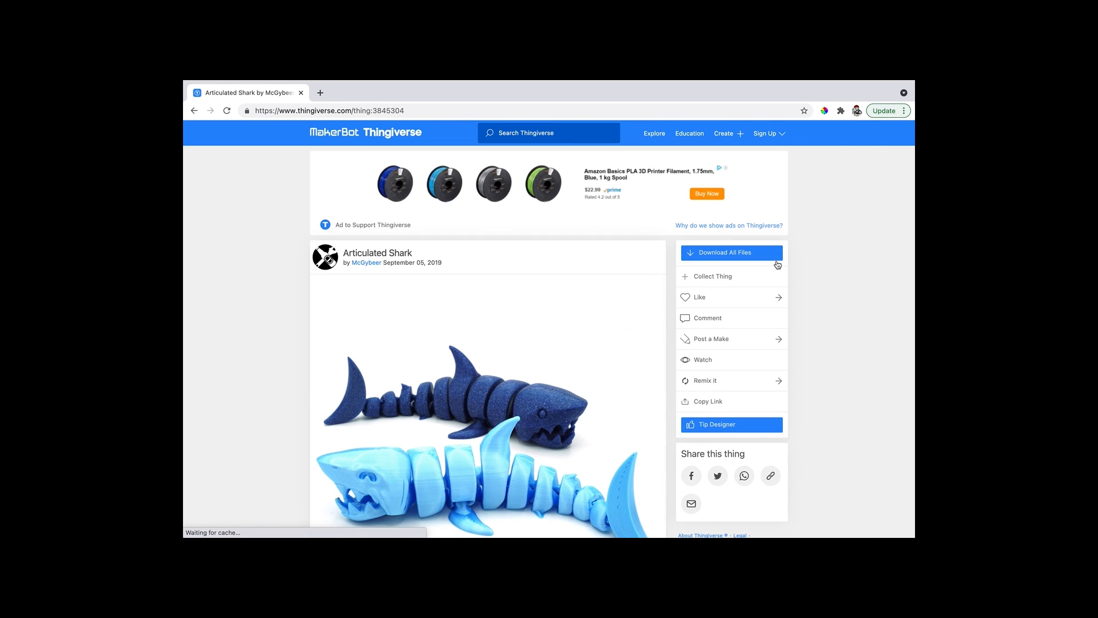
scroll("down", 3)
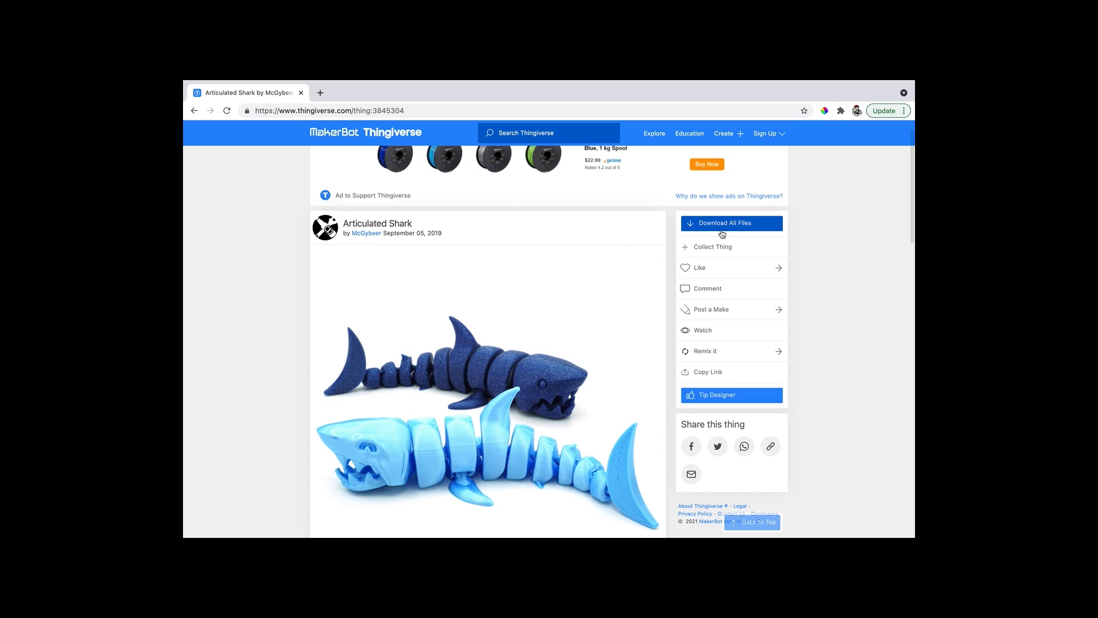
left_click(727, 222)
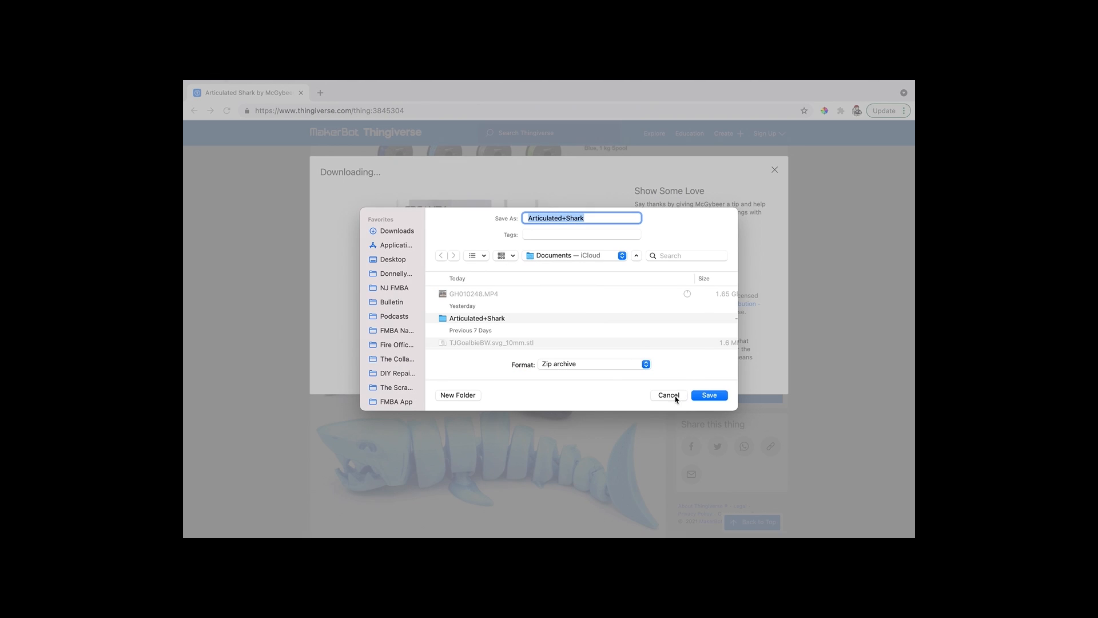
mouse_move(671, 401)
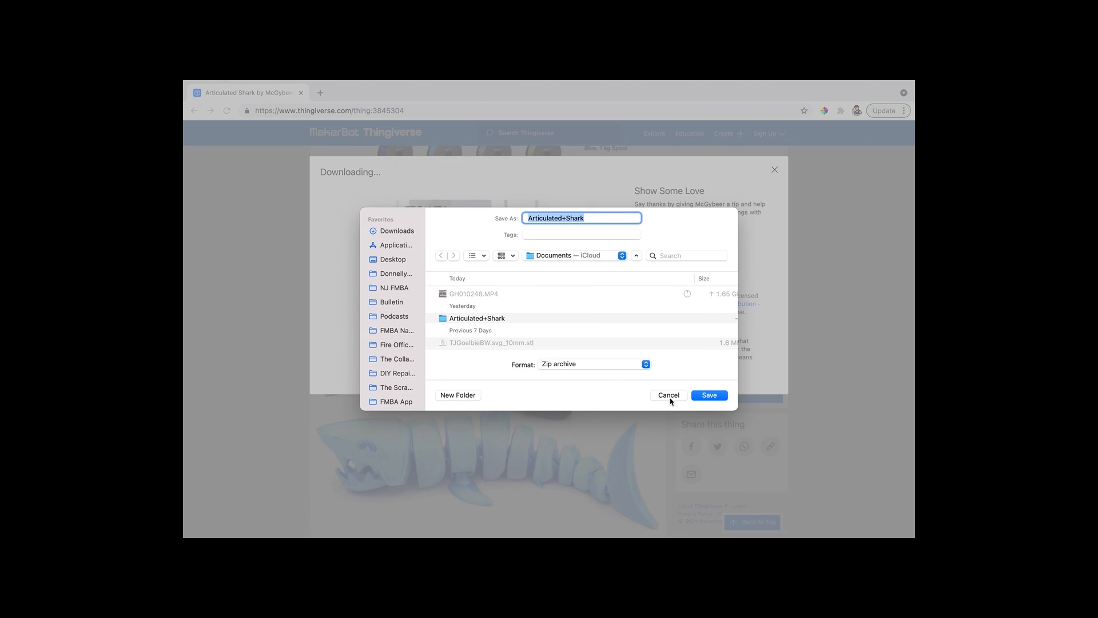
Save the Articulated Shark zip archive and close the downloading notice
left_click(708, 395)
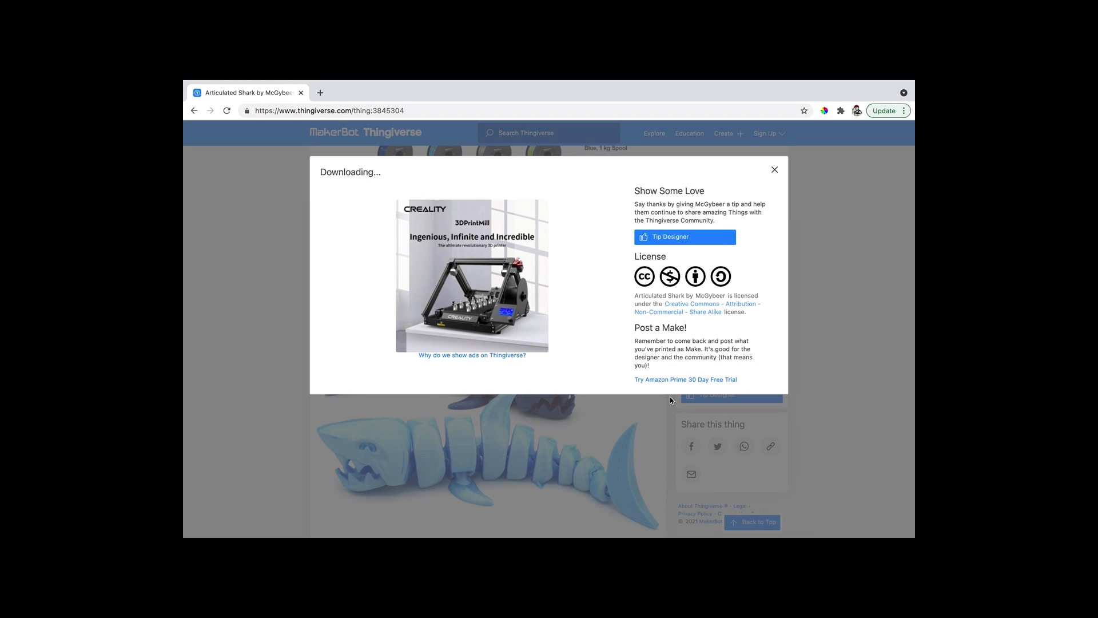
left_click(775, 170)
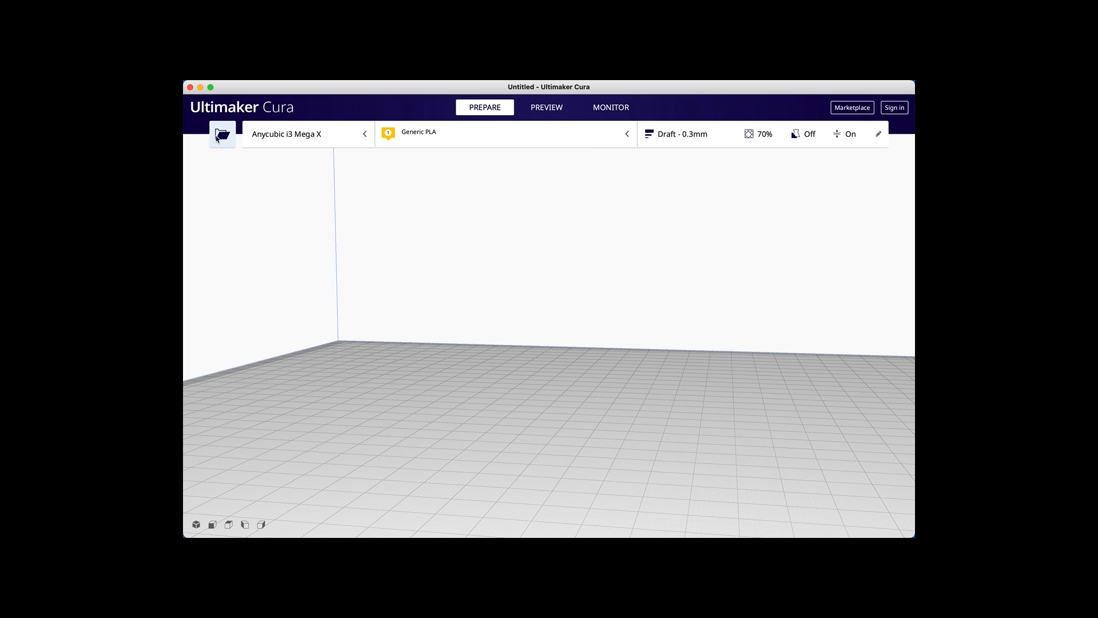
Open Shark_v2.0_A.stl from the files folder onto the build plate
left_click(222, 134)
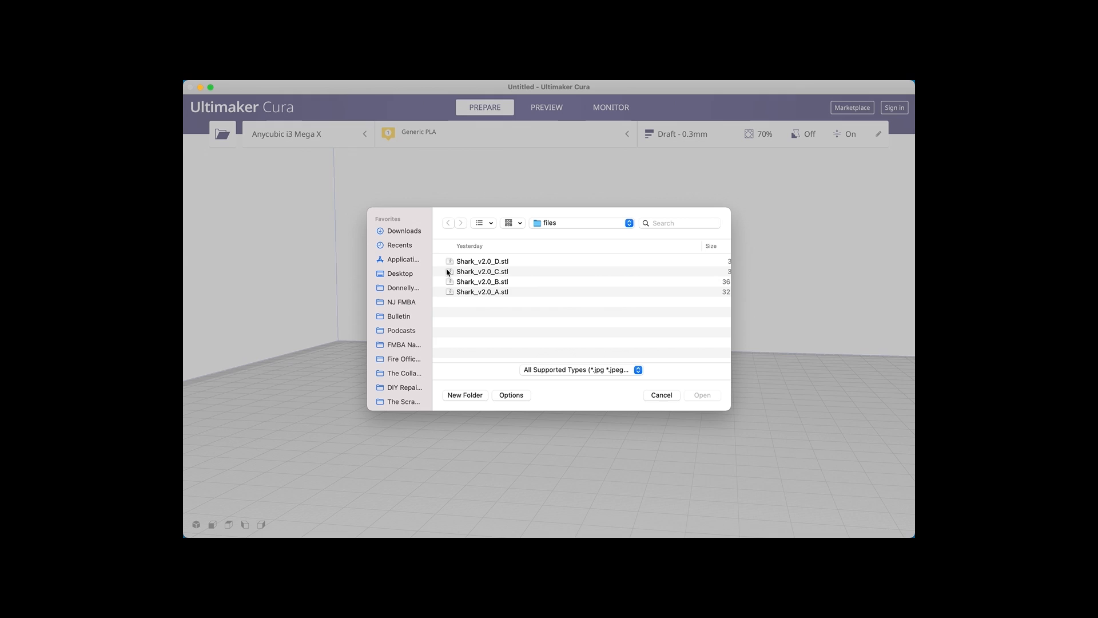
left_click(483, 291)
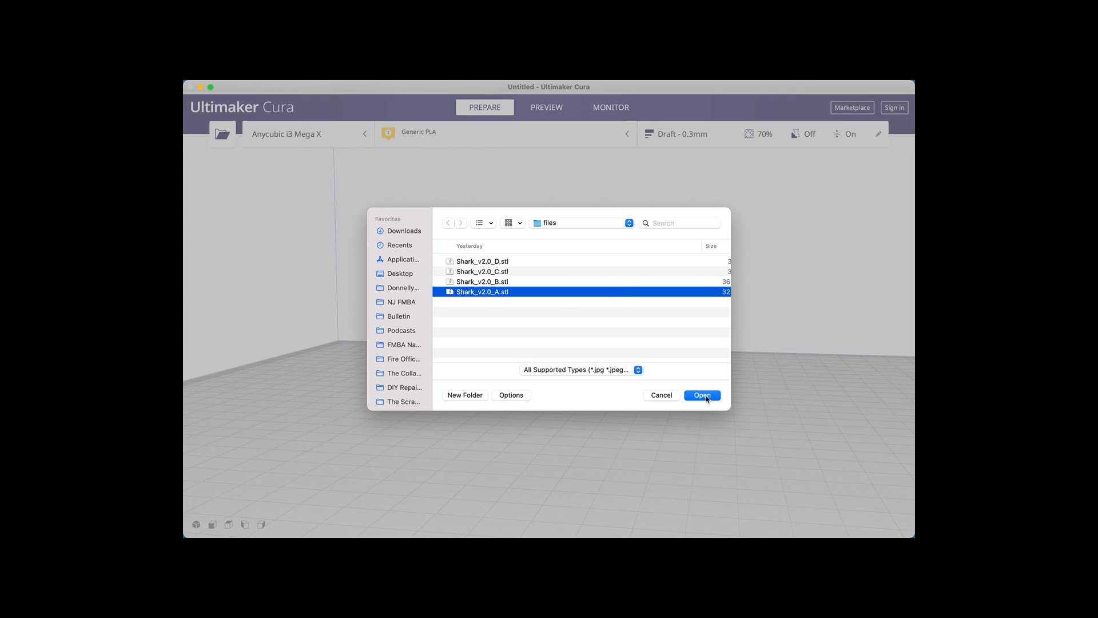
left_click(702, 395)
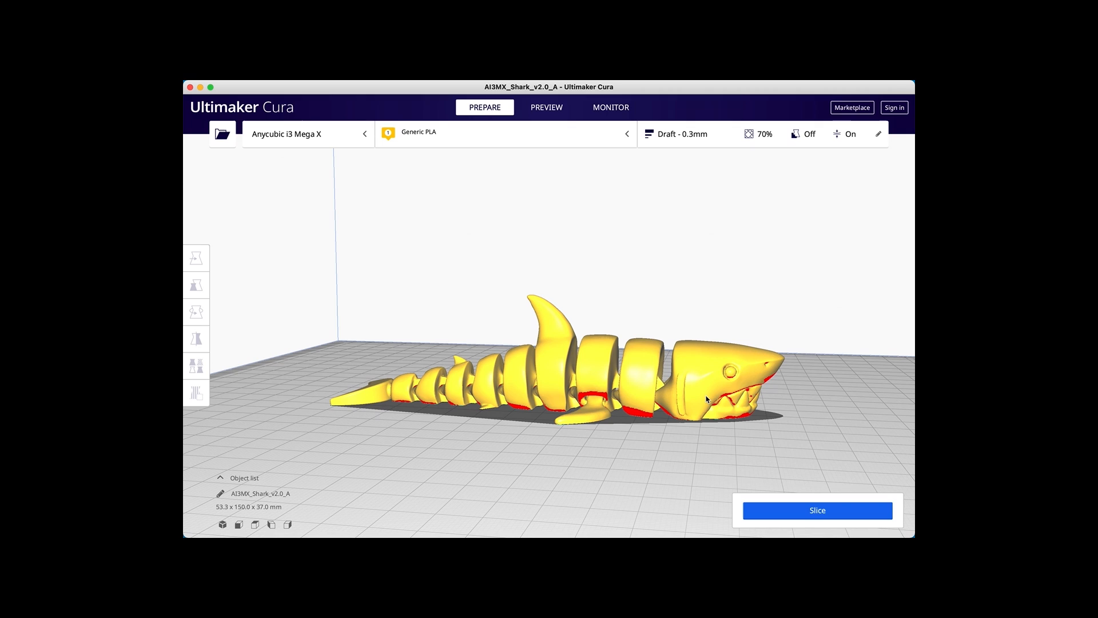
mouse_move(732, 359)
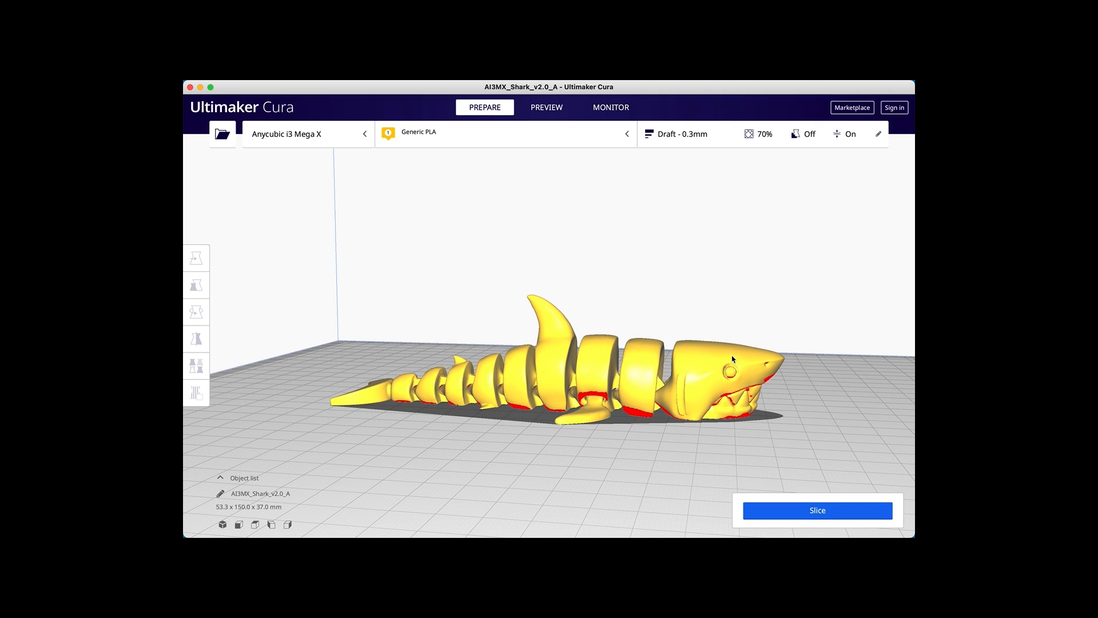
mouse_move(817, 510)
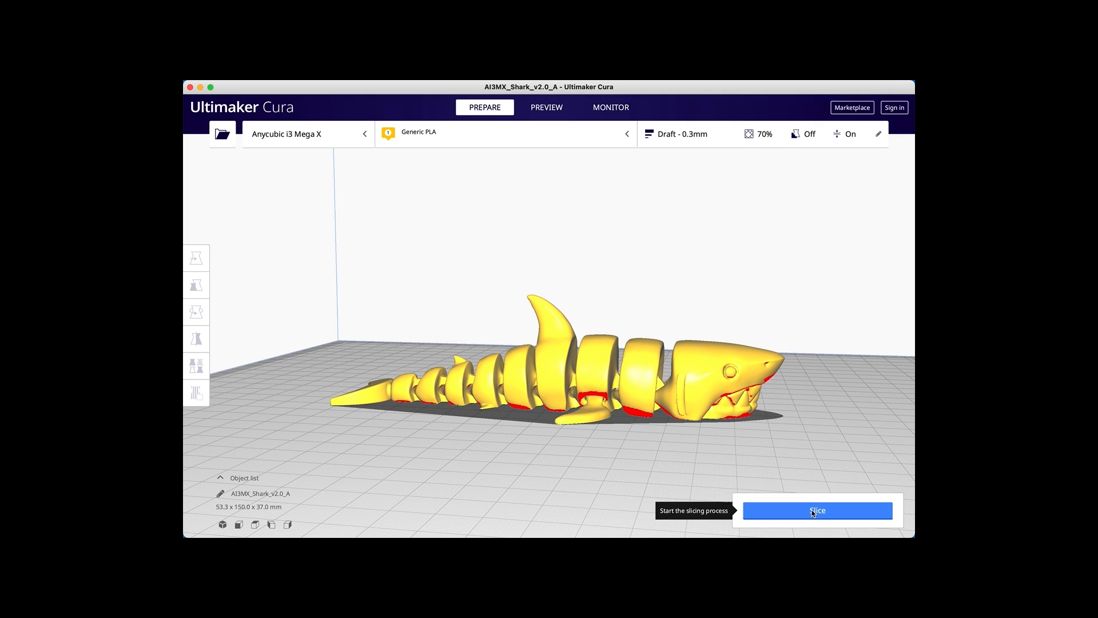
mouse_move(784, 396)
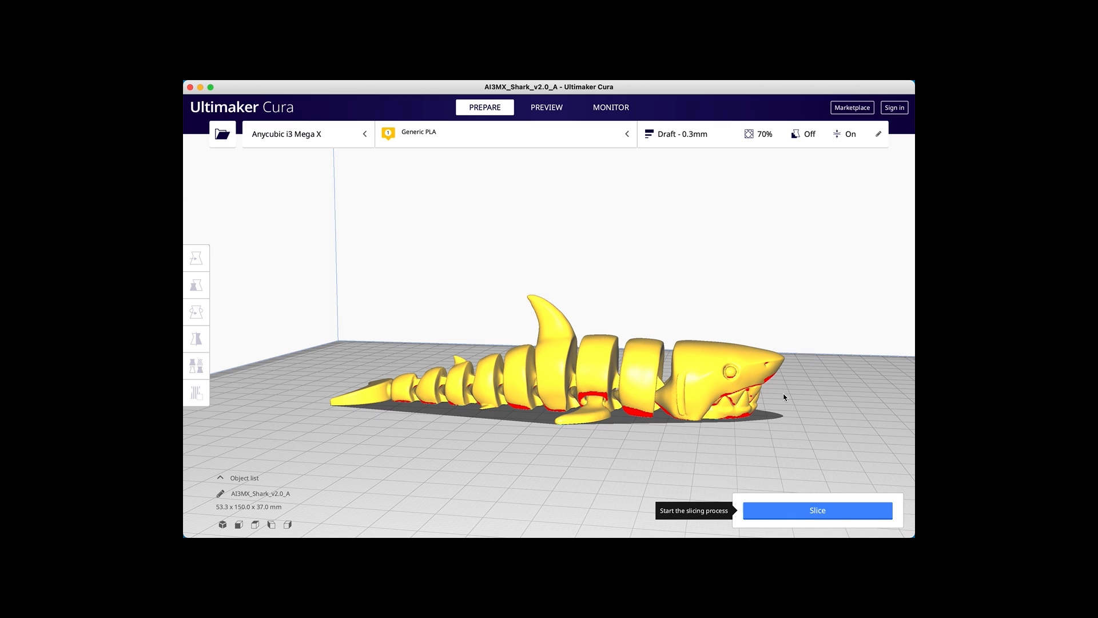
Slice the shark, yielding about 3 h 17 min and 40 g of filament
left_click(816, 509)
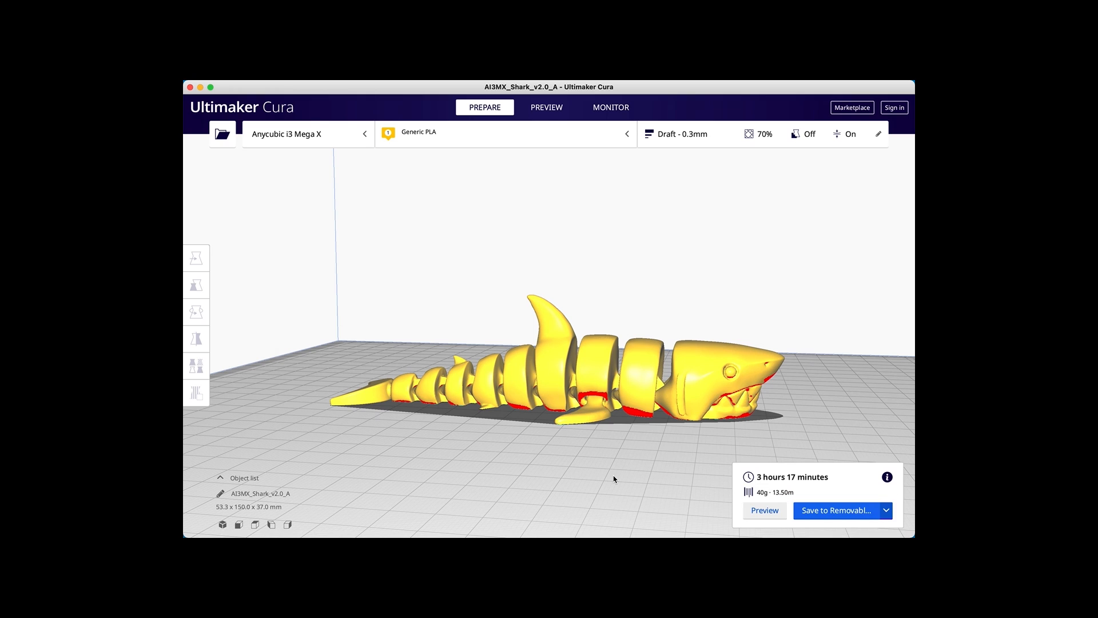
mouse_move(852, 483)
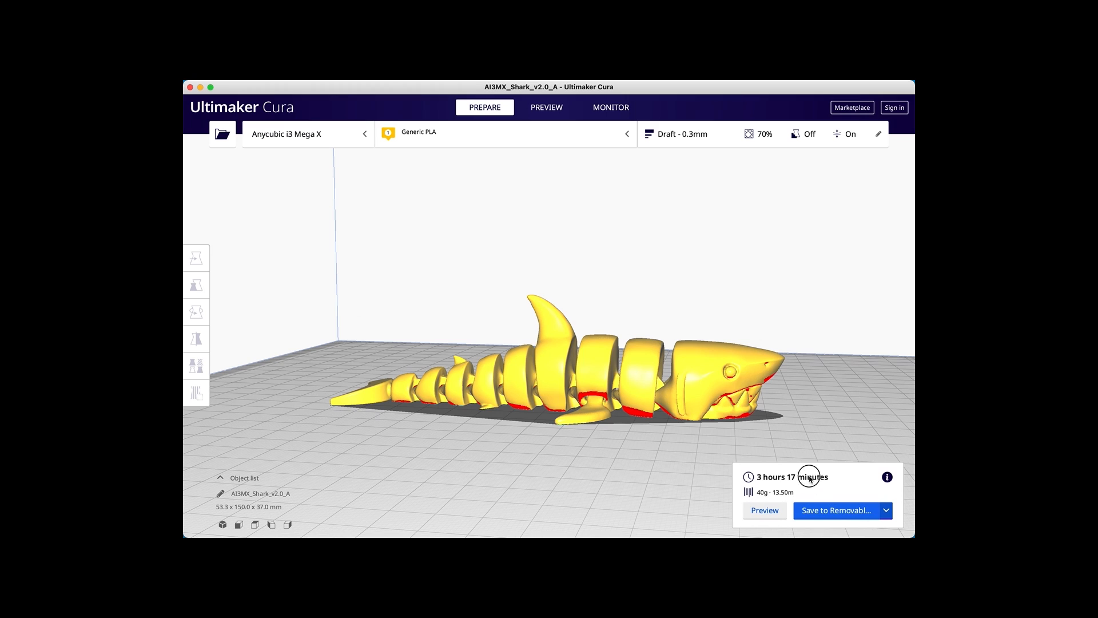
mouse_move(834, 492)
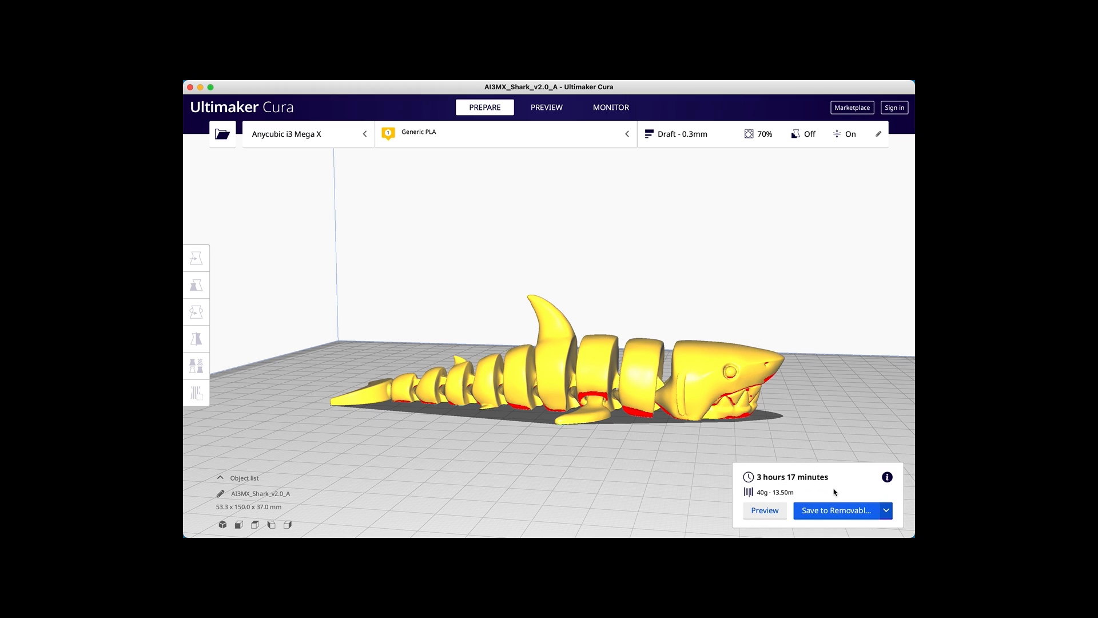